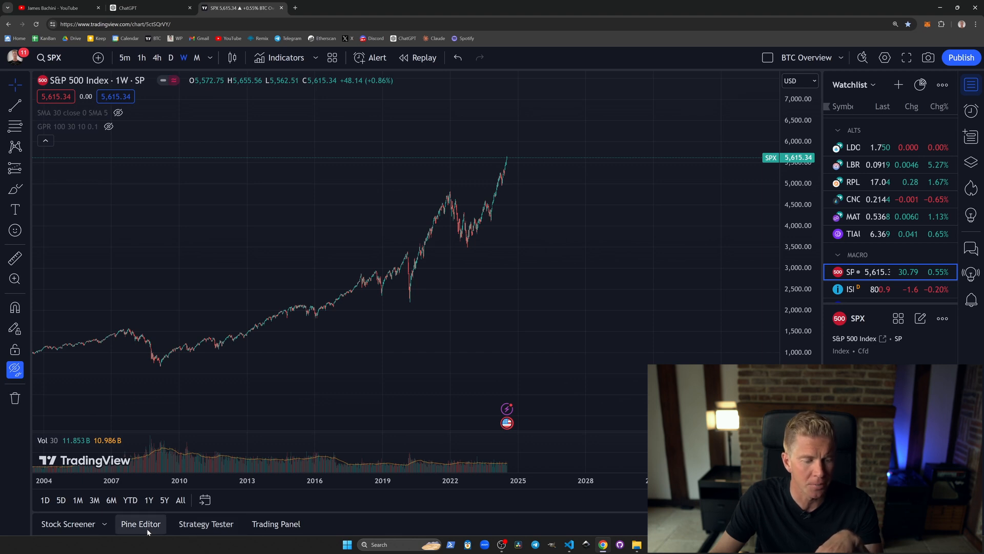
pyautogui.moveTo(140, 523)
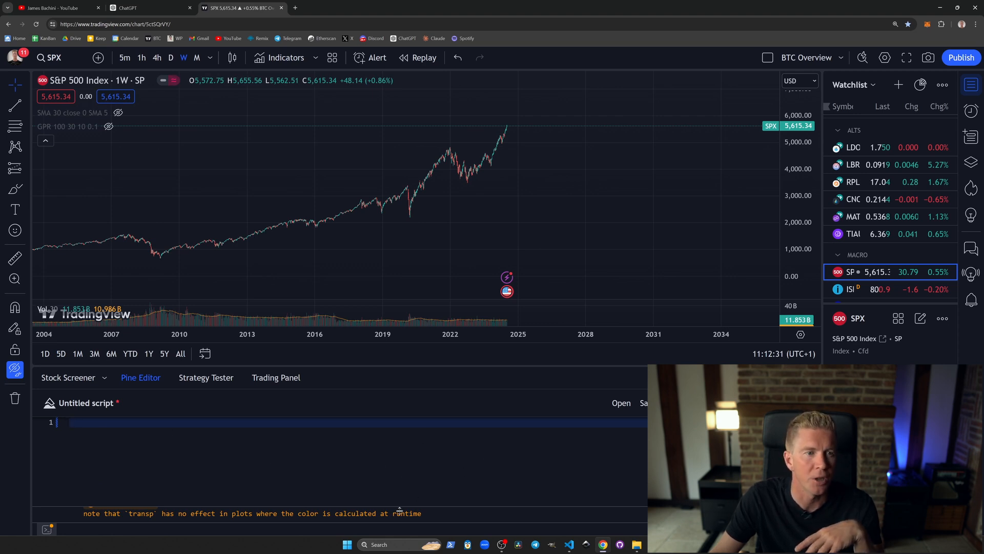
# Step: Ask ChatGPT for a Pine Script v5 Bollinger Band indicator and copy the generated code
pyautogui.click(148, 7)
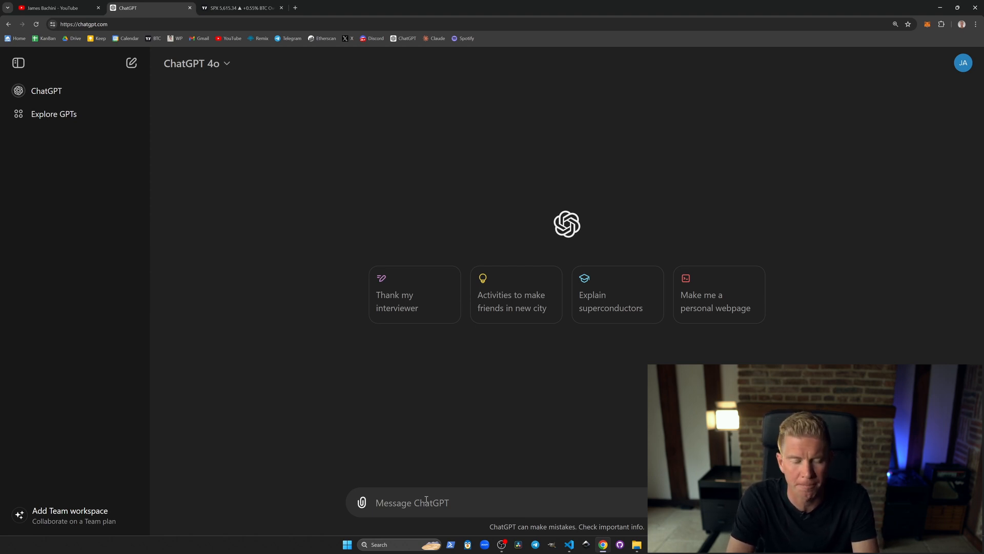
pyautogui.write('Write a bollinger band indicator for trading view in pinescript v5')
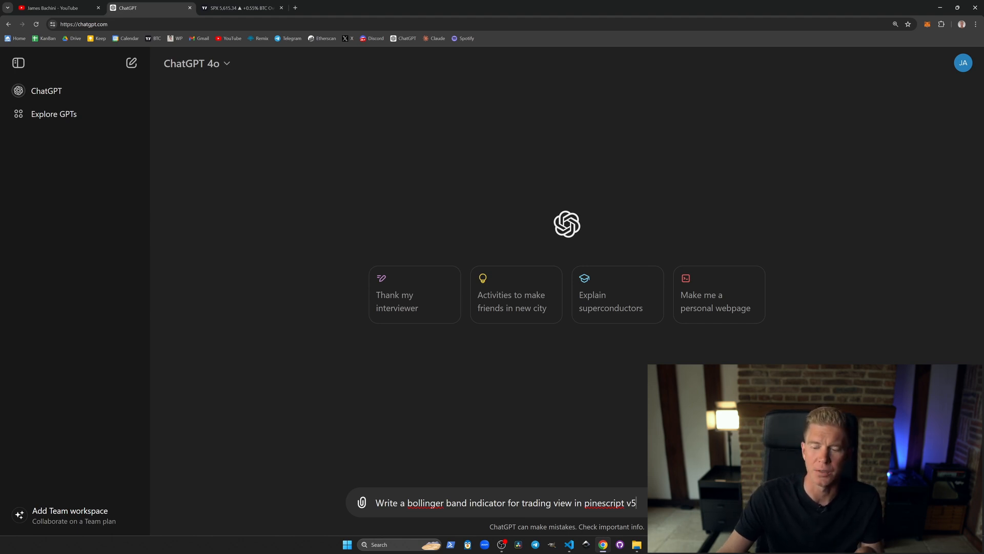
pyautogui.press('Enter')
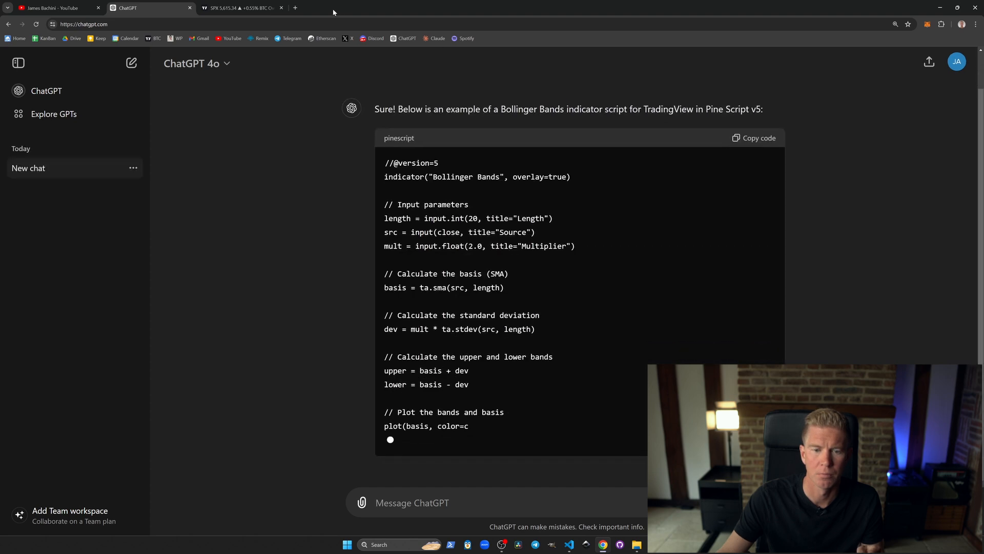
pyautogui.scroll(-3)
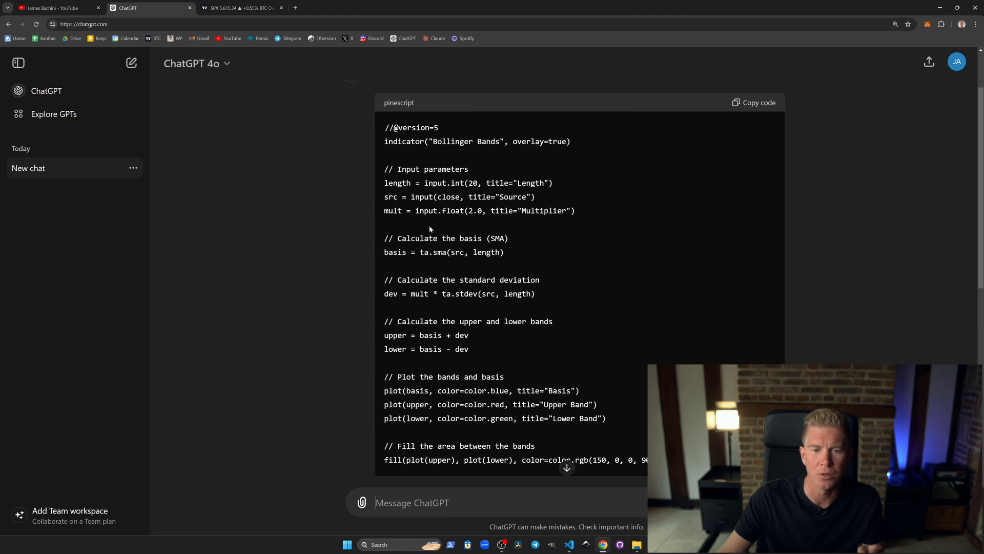
pyautogui.moveTo(487, 241)
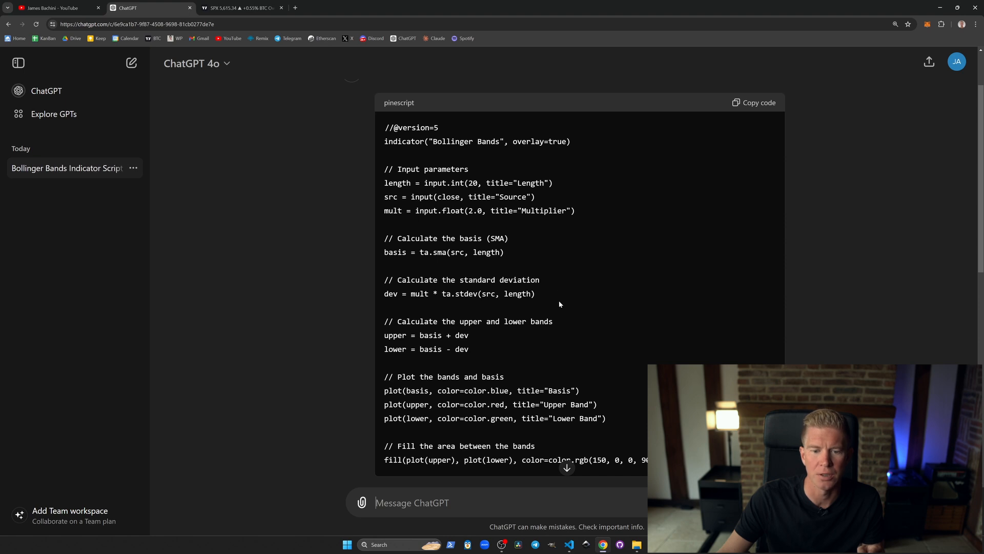
pyautogui.moveTo(494, 337)
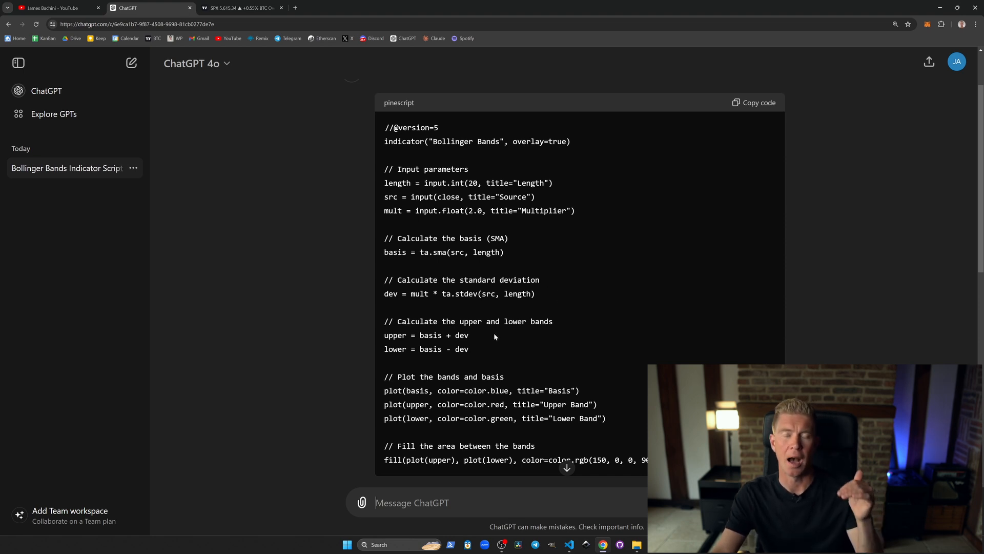
pyautogui.moveTo(554, 276)
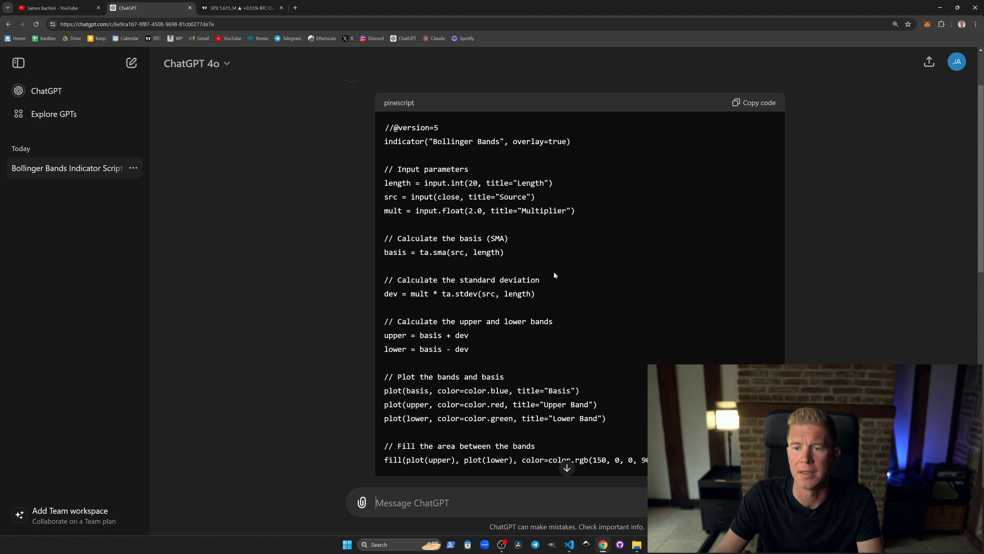
pyautogui.click(754, 103)
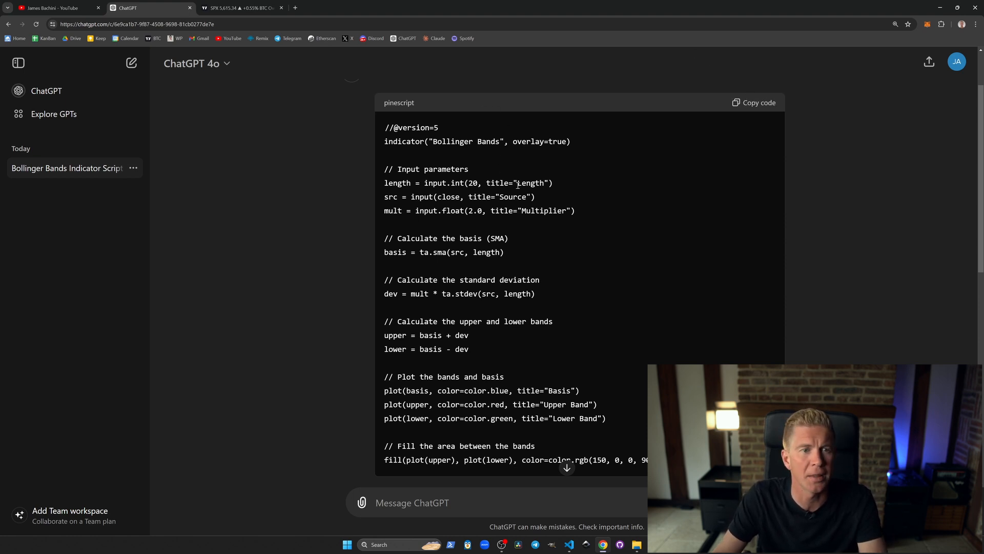
# Step: Switch to TradingView to add the copied indicator script to the S&P 500 chart
pyautogui.click(241, 8)
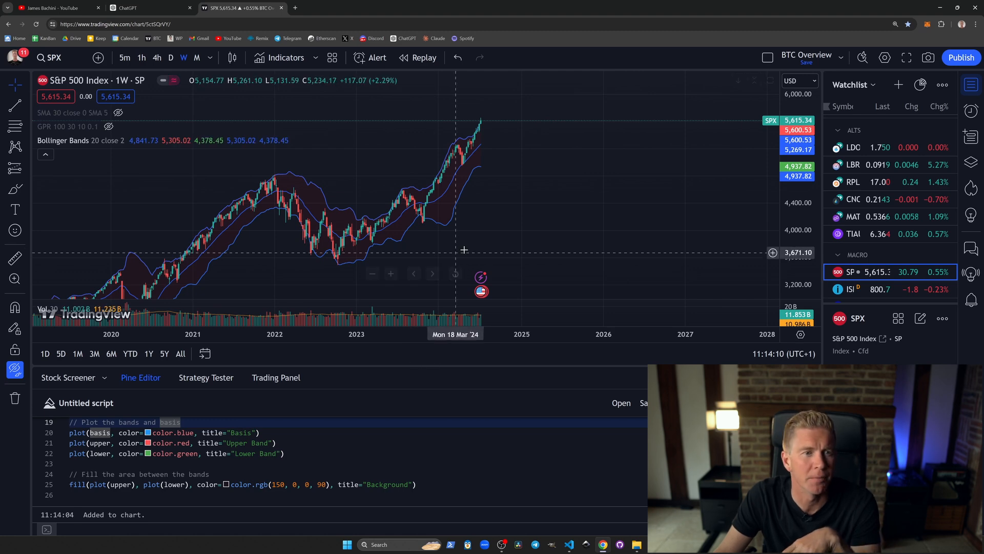
# Step: Ask ChatGPT to convert the indicator into a strategy and review the reply
pyautogui.click(145, 8)
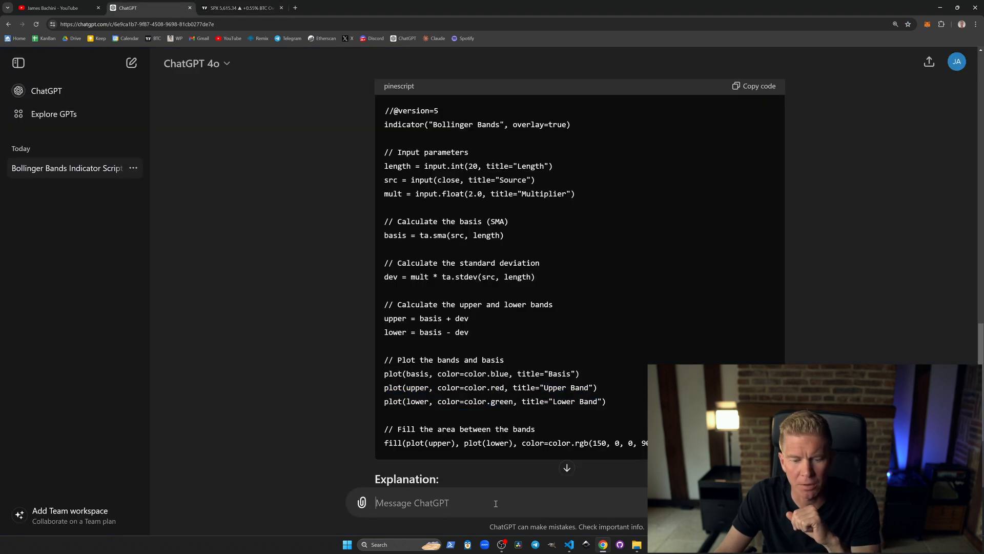
pyautogui.write('convert')
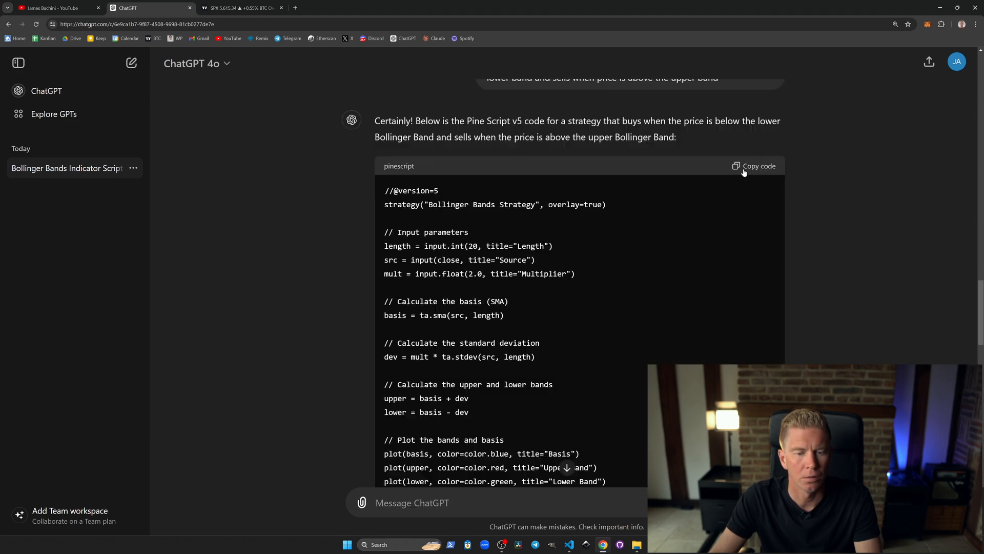
pyautogui.scroll(-3)
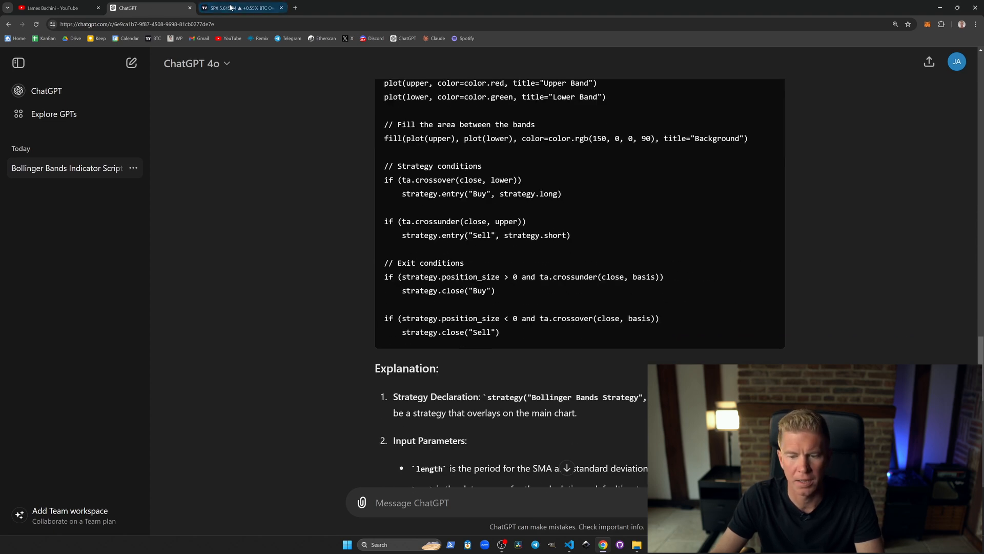
# Step: Apply the Bollinger Bands Strategy on the S&P 500 chart and open its backtest results
pyautogui.click(241, 8)
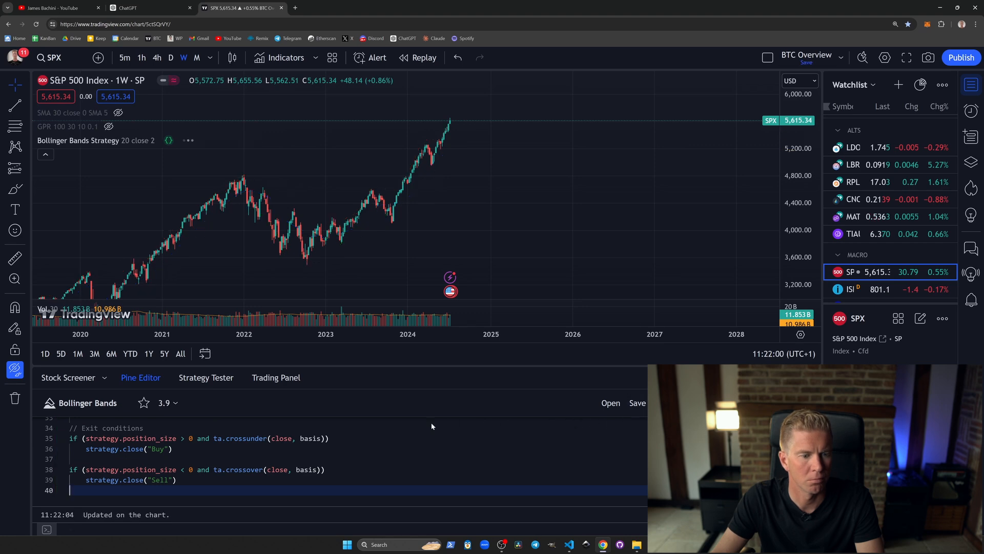
pyautogui.click(206, 377)
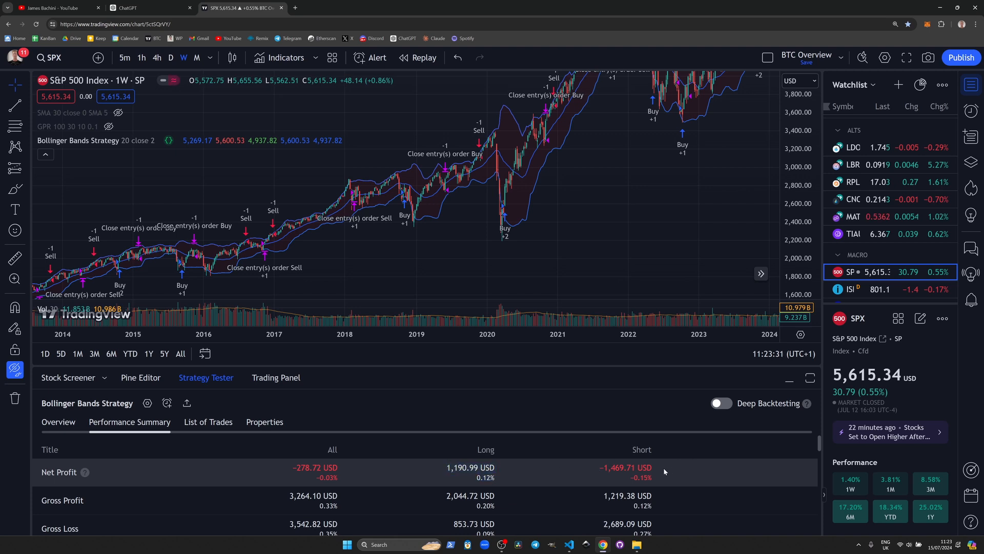
# Step: Check the Short column's net profit, then return to ChatGPT for the long-only request
pyautogui.doubleClick(625, 467)
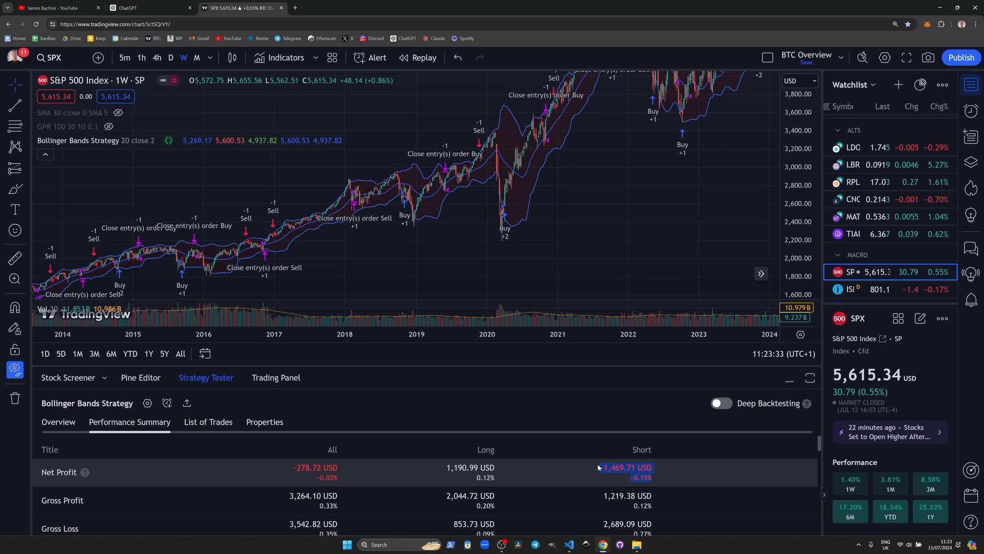
pyautogui.moveTo(677, 117)
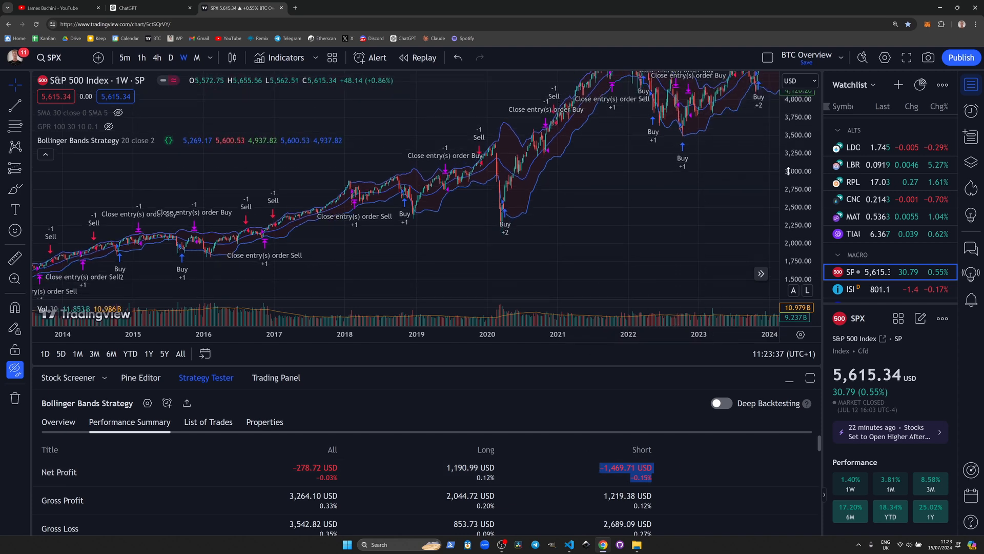
pyautogui.click(145, 7)
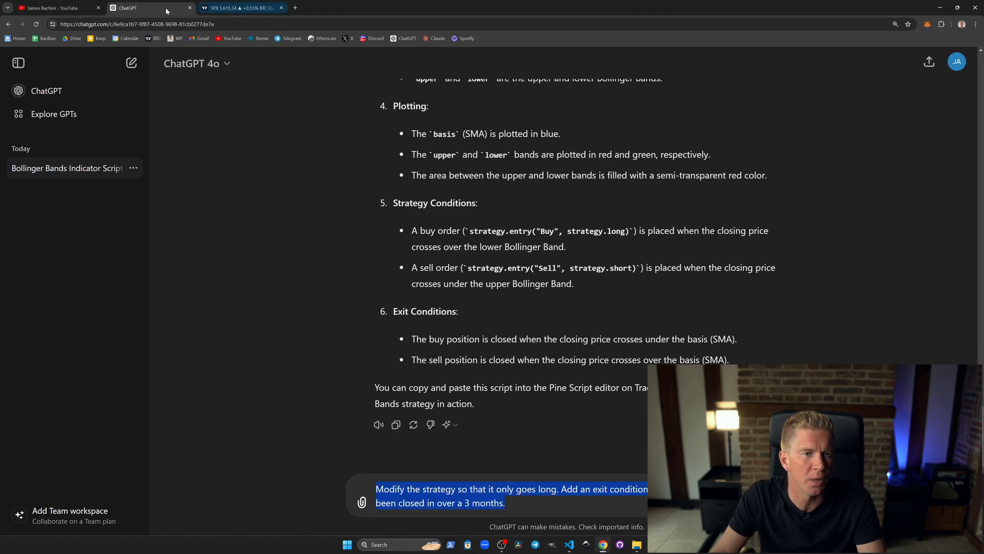
# Step: Scroll ChatGPT's long-only, three-month-exit strategy reply and copy its Pine Script code
pyautogui.click(242, 8)
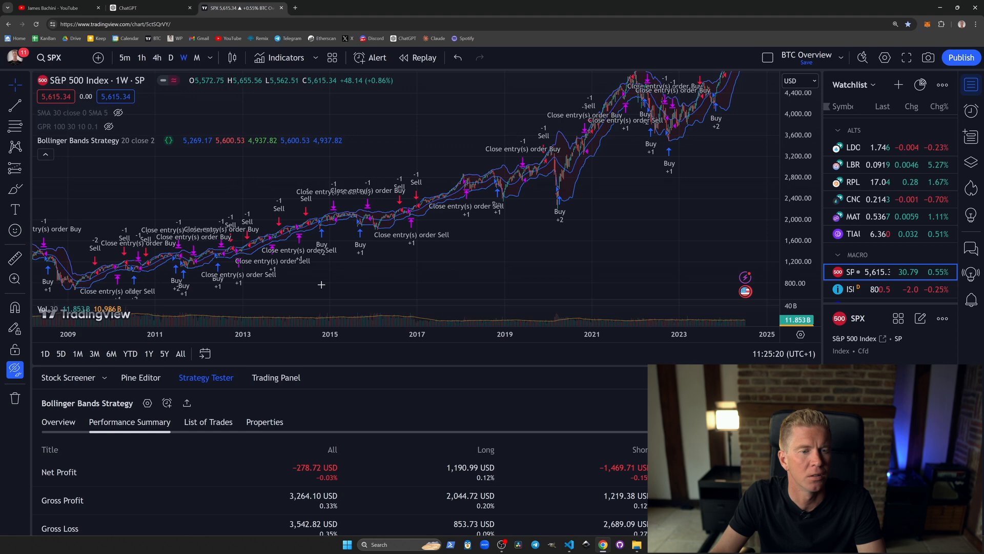
pyautogui.click(145, 8)
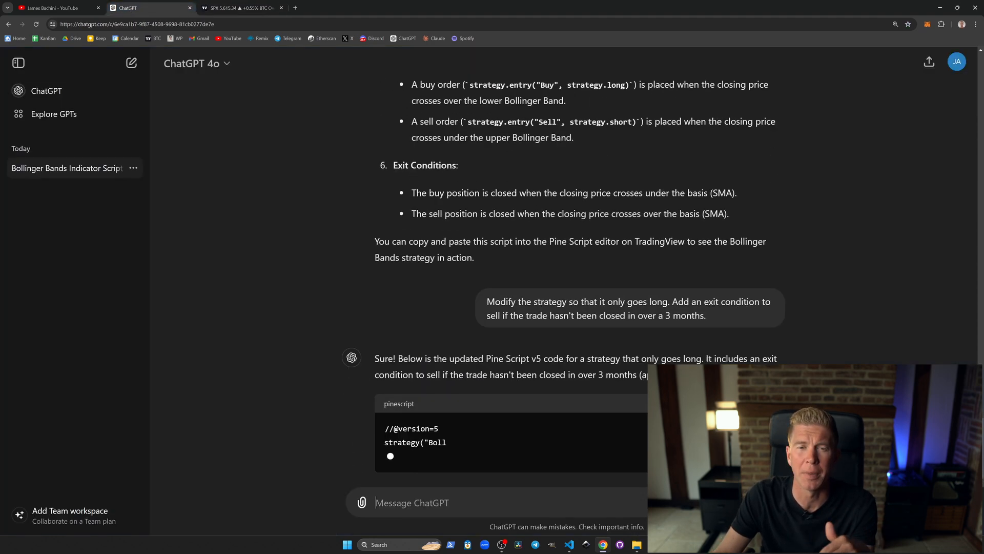
pyautogui.scroll(-3)
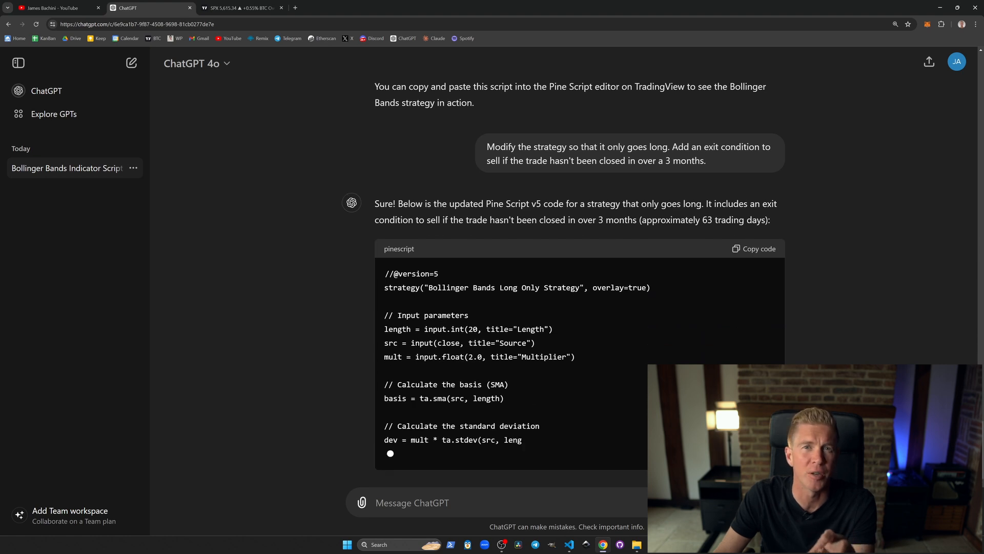
pyautogui.scroll(-3)
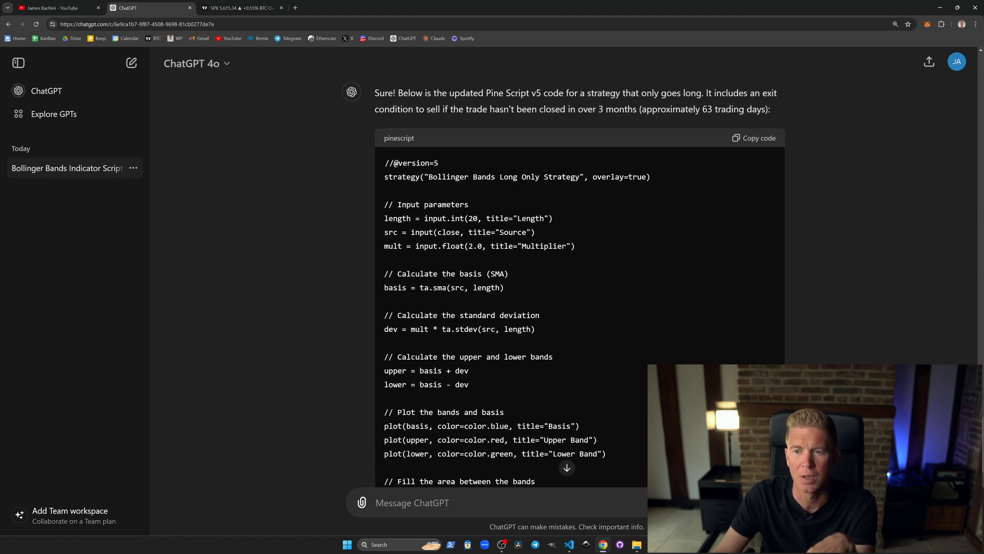
pyautogui.click(753, 137)
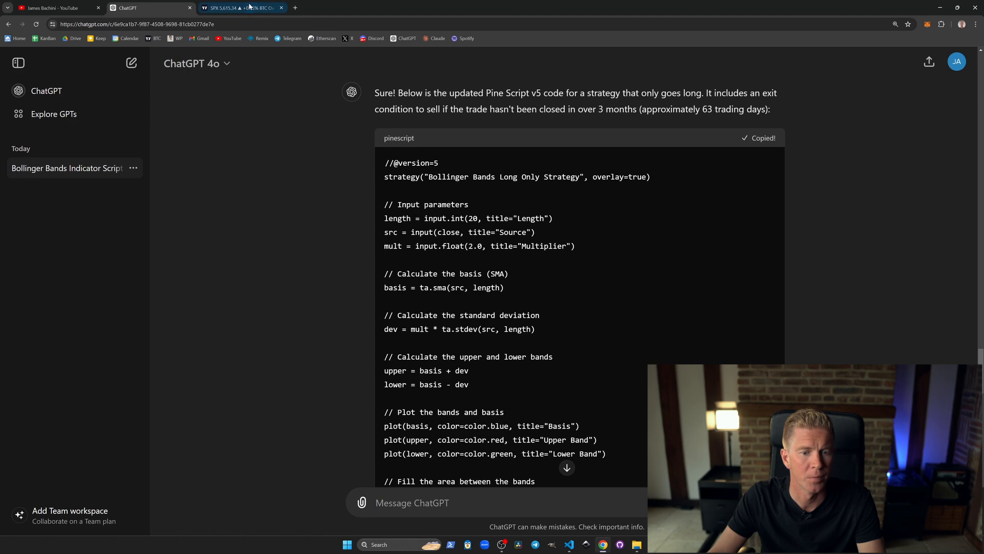
# Step: Update the S&P 500 chart with the long-only script and view its Strategy Tester results
pyautogui.click(241, 8)
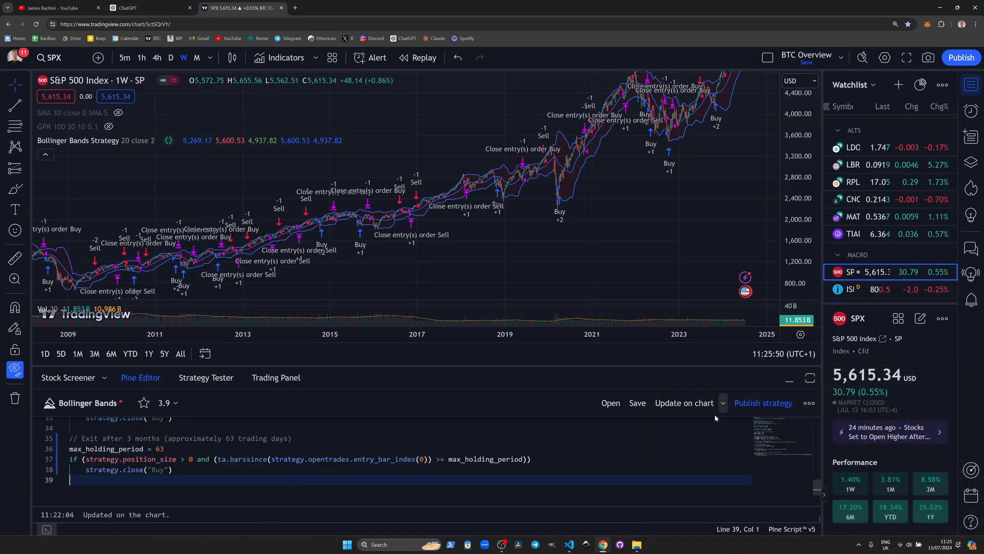
pyautogui.click(683, 403)
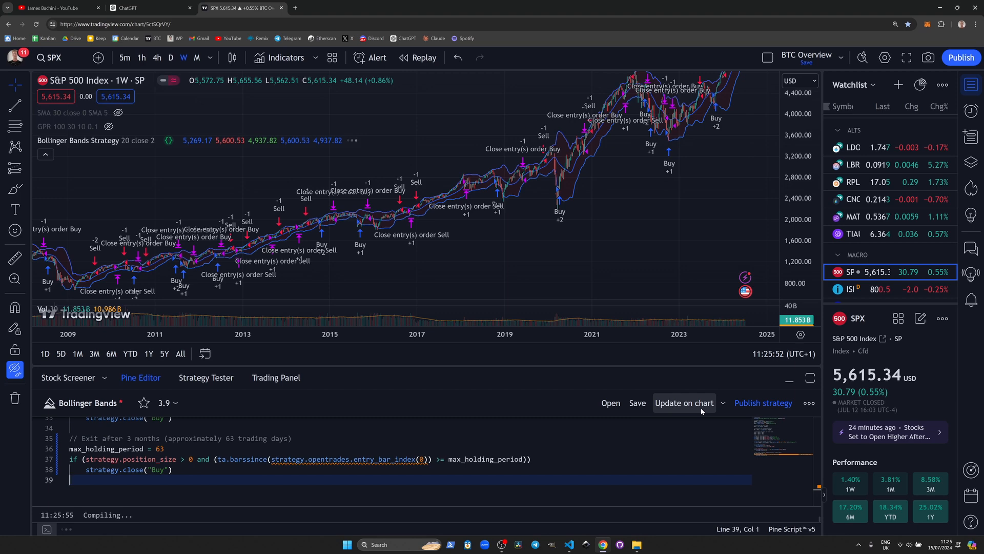
pyautogui.click(684, 402)
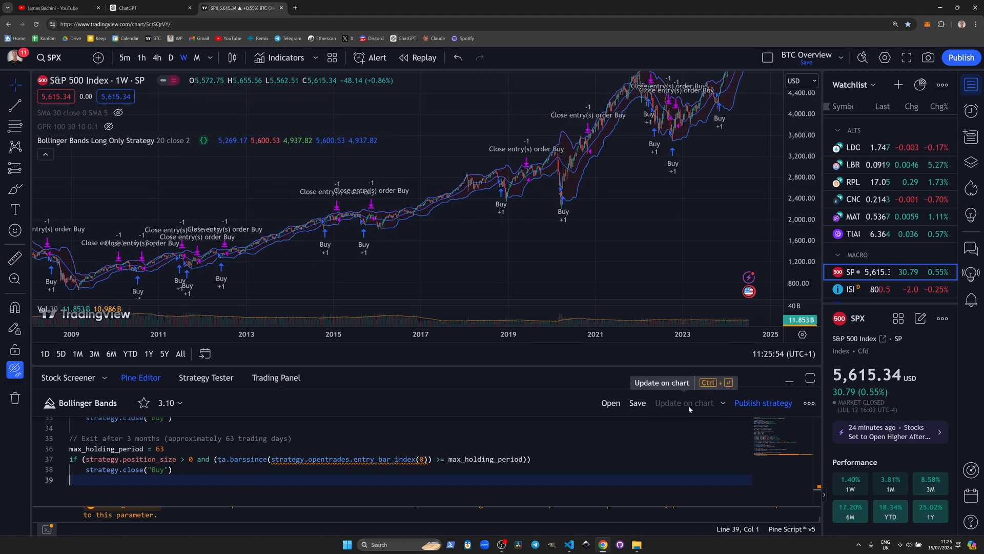
pyautogui.click(205, 377)
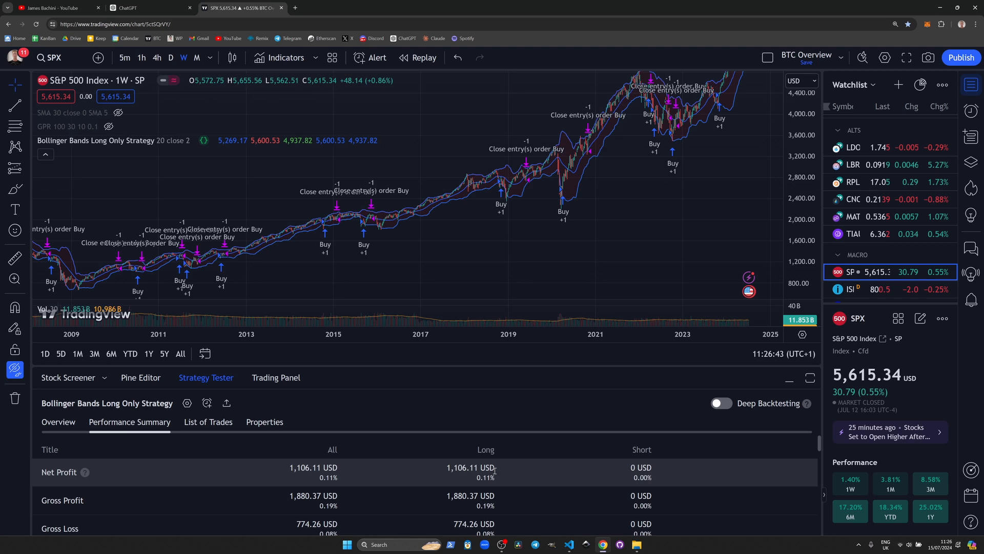
# Step: Compare long-only backtest results on crude oil, gold and BTCUSDT, then return to SPX
pyautogui.scroll(-3)
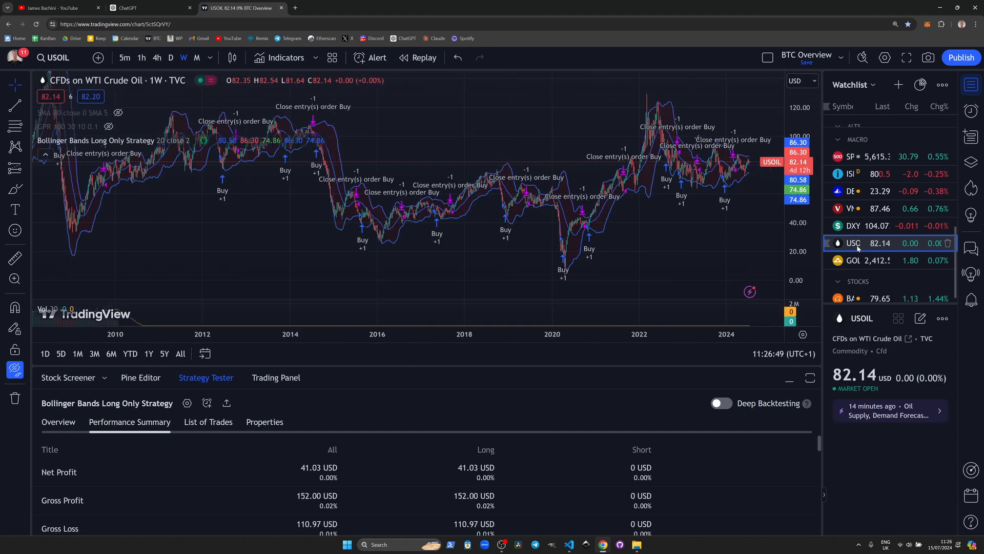
pyautogui.click(853, 260)
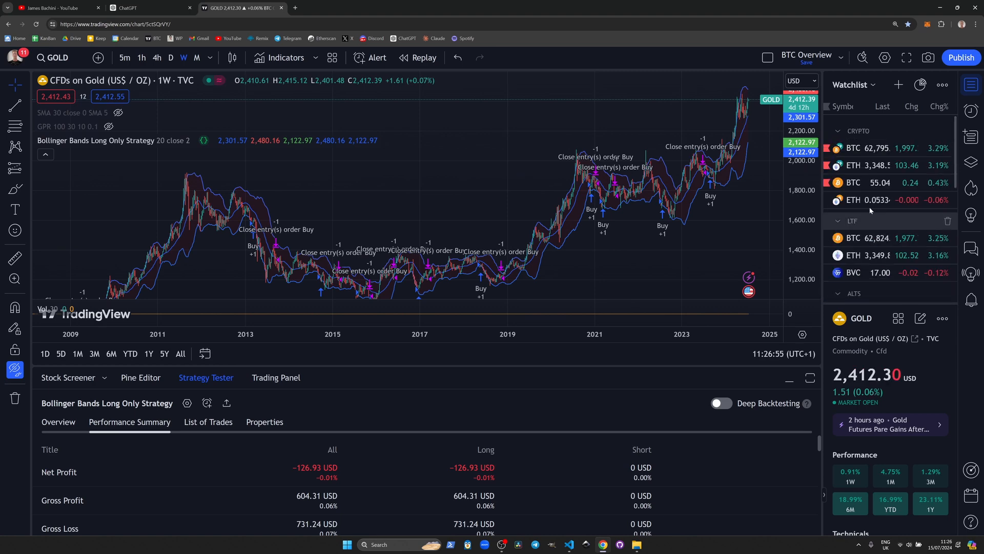
pyautogui.click(854, 148)
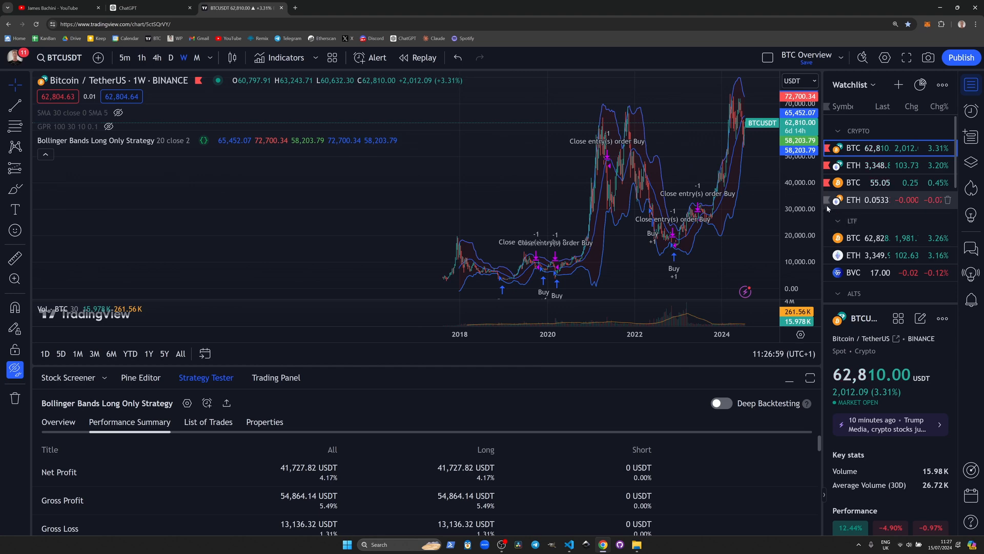
pyautogui.scroll(-3)
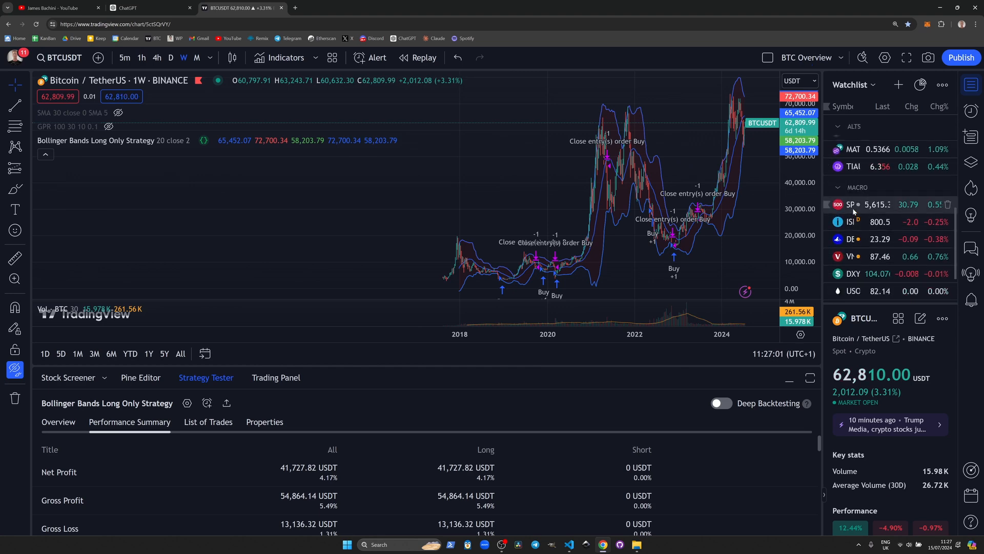
pyautogui.click(851, 204)
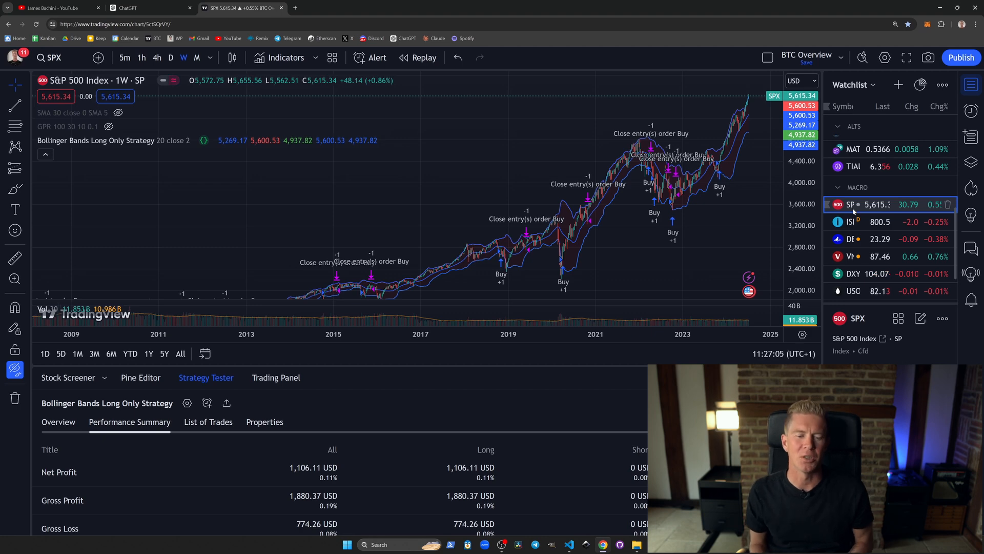